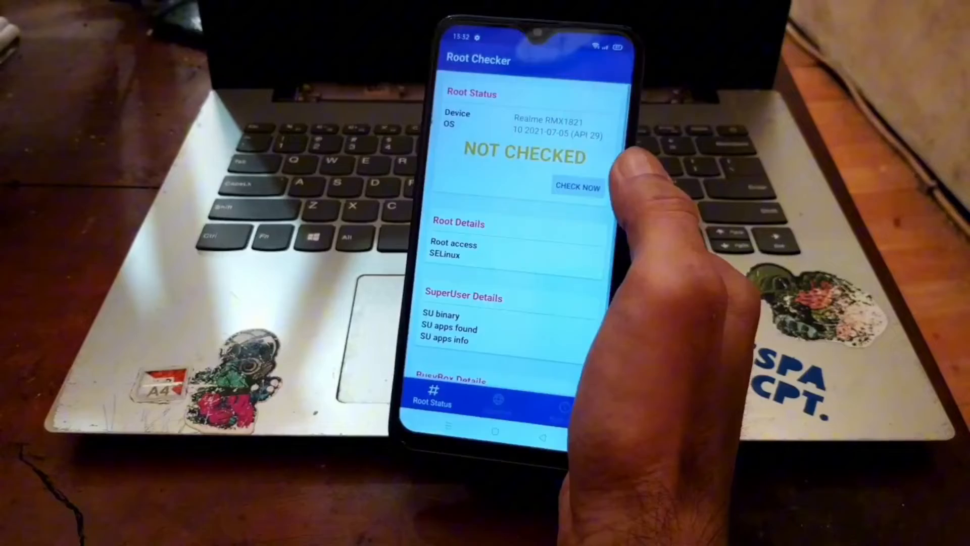
# Start Root Checker's root status check so the Superuser permission request appears
pyautogui.click(577, 187)
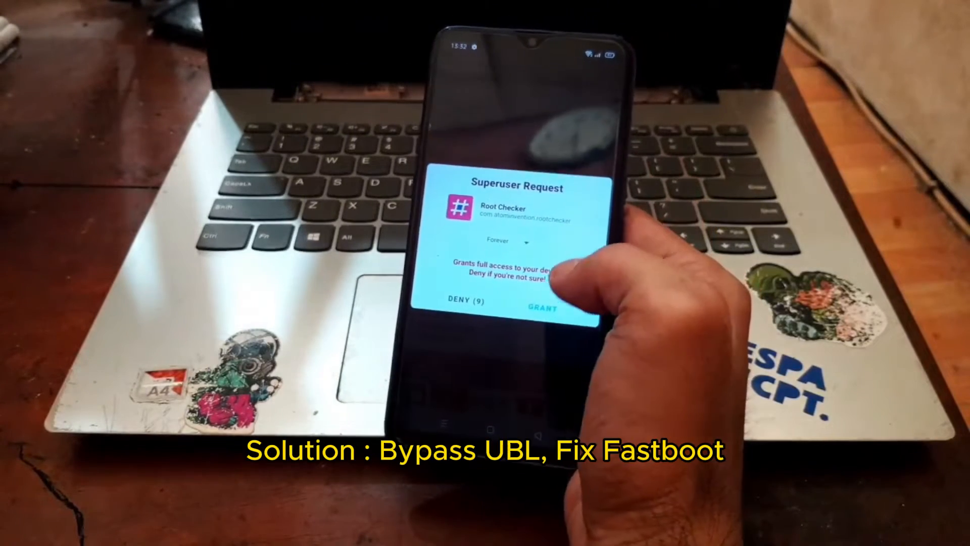